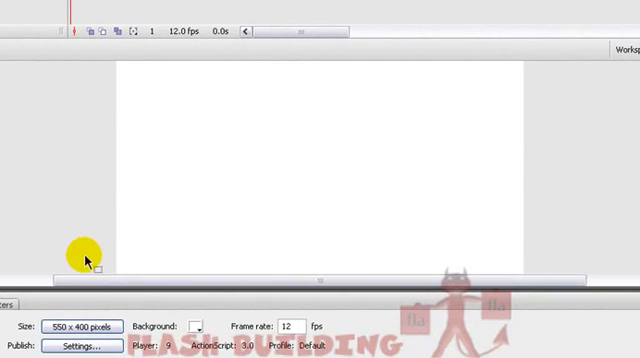
pyautogui.moveTo(84, 326)
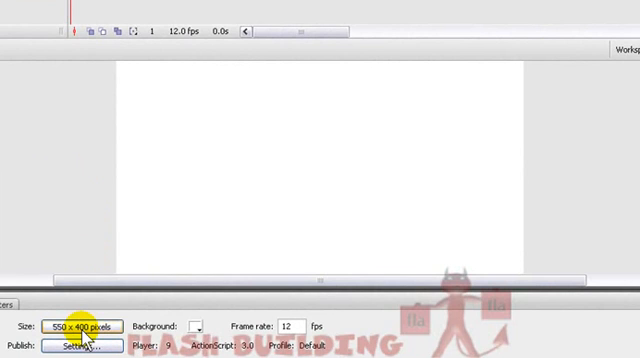
# Set the document's stage size to 300 by 200 pixels in Document Properties
pyautogui.click(78, 326)
pyautogui.write('300')
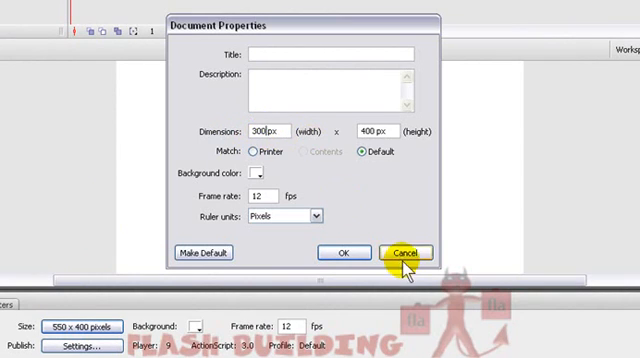
pyautogui.click(404, 252)
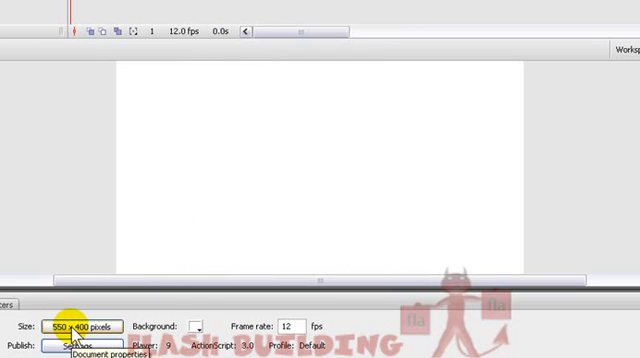
pyautogui.click(80, 326)
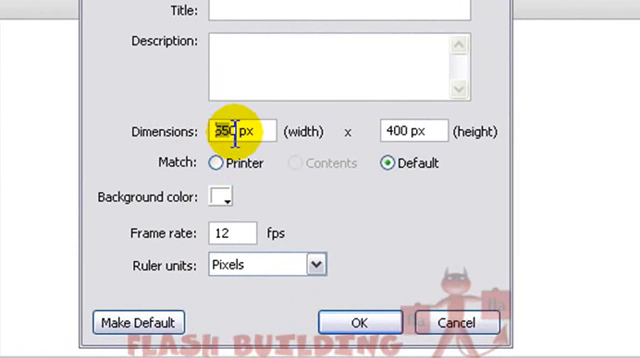
pyautogui.write('300')
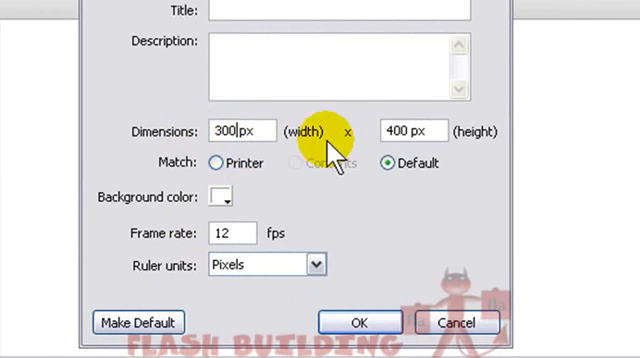
pyautogui.click(394, 130)
pyautogui.write('200')
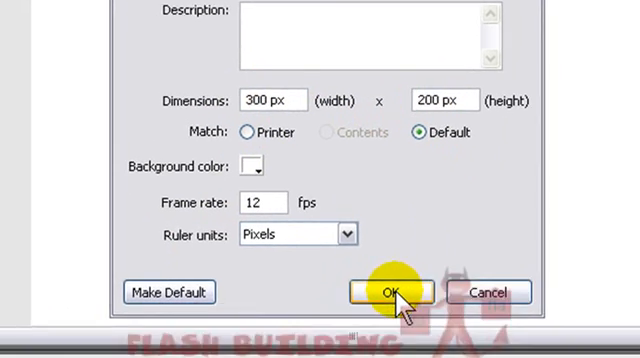
pyautogui.click(394, 292)
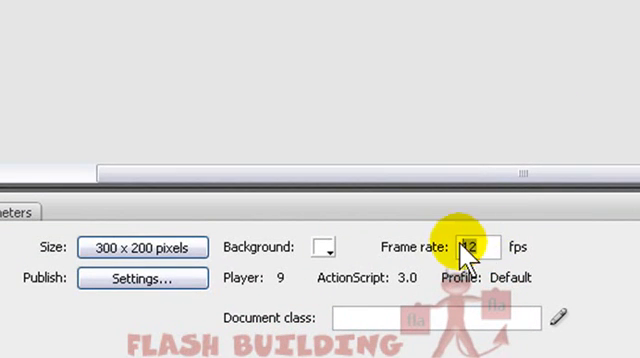
# Change the movie's frame rate field to 24 fps
pyautogui.click(476, 246)
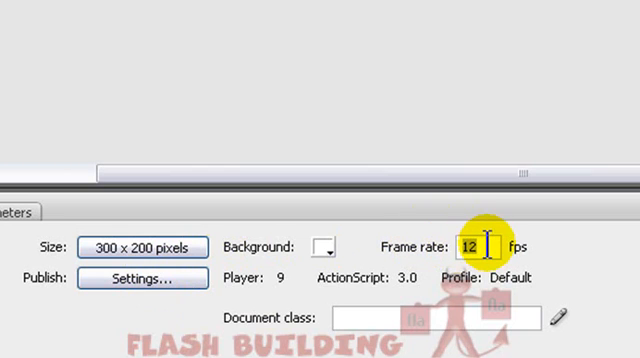
pyautogui.write('2')
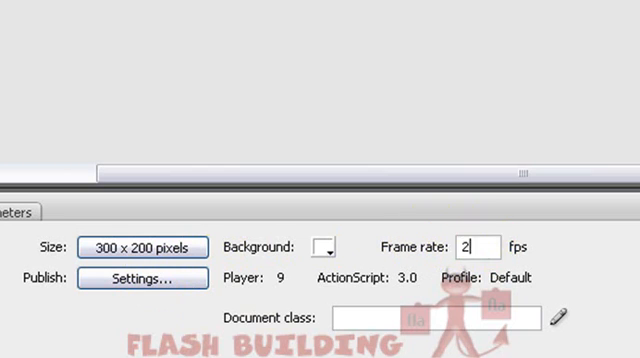
pyautogui.write('4')
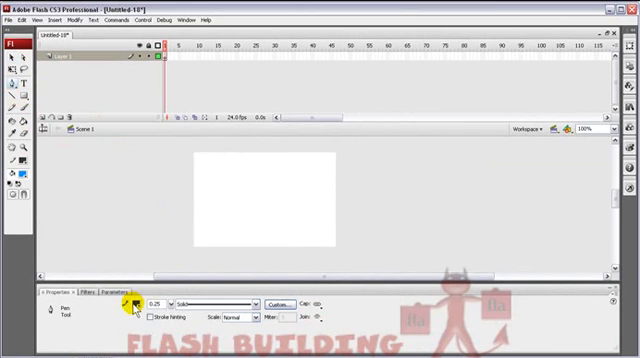
pyautogui.moveTo(128, 304)
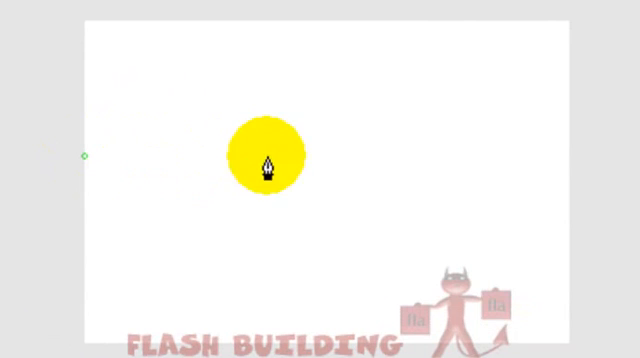
# Shape the first curved section of the wave with a dip using the Pen tool
pyautogui.moveTo(264, 160); pyautogui.dragTo(564, 164)
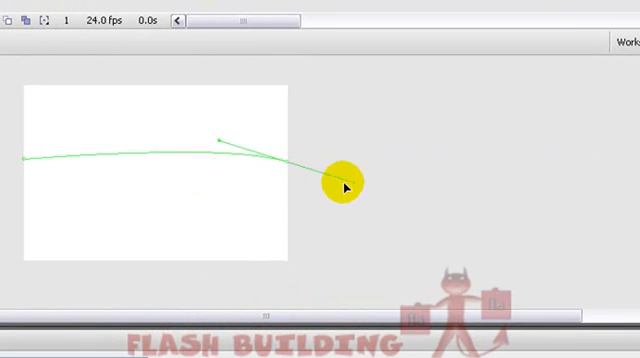
pyautogui.moveTo(336, 188); pyautogui.dragTo(428, 232)
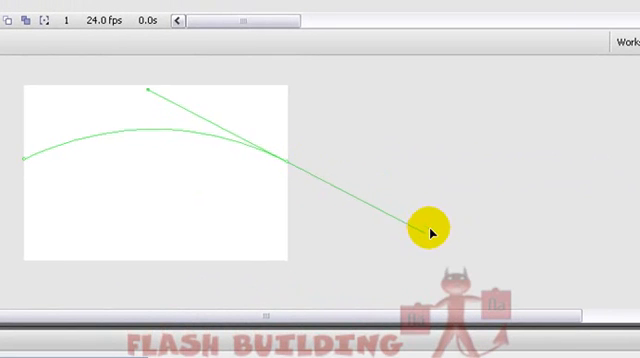
pyautogui.moveTo(428, 232); pyautogui.dragTo(448, 102)
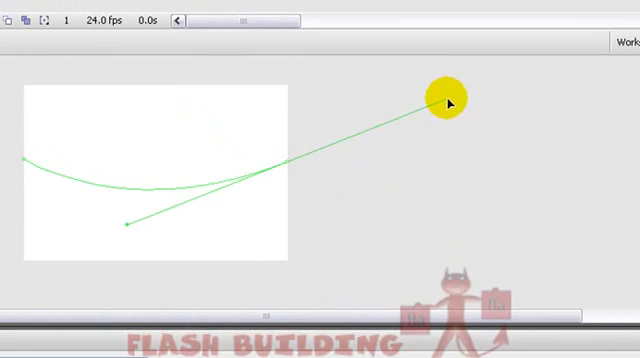
pyautogui.moveTo(444, 102); pyautogui.dragTo(368, 202)
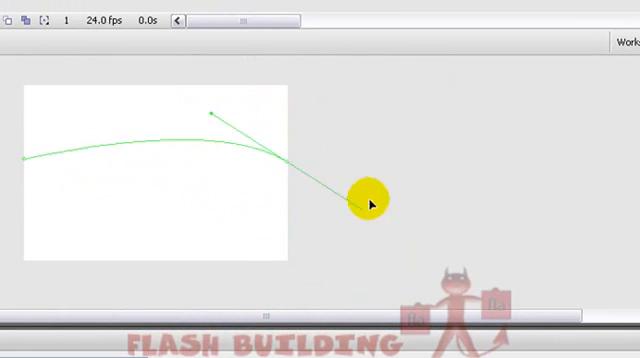
pyautogui.moveTo(364, 200); pyautogui.dragTo(428, 234)
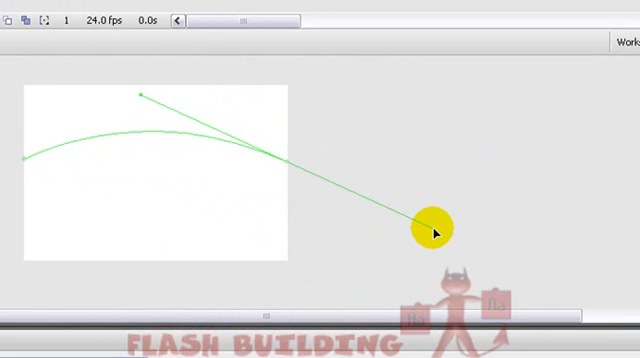
pyautogui.moveTo(440, 232)
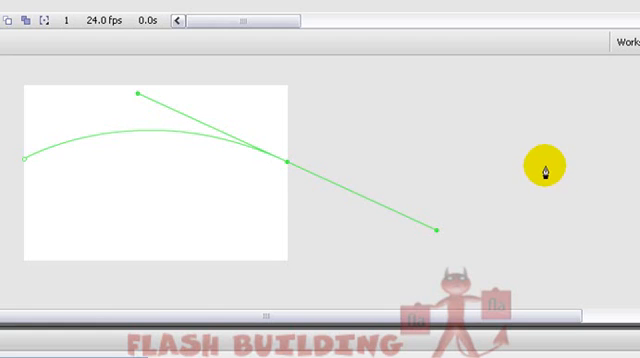
# Continue the wave outline with further curved sections extending right of the stage
pyautogui.moveTo(138, 92); pyautogui.dragTo(548, 164)
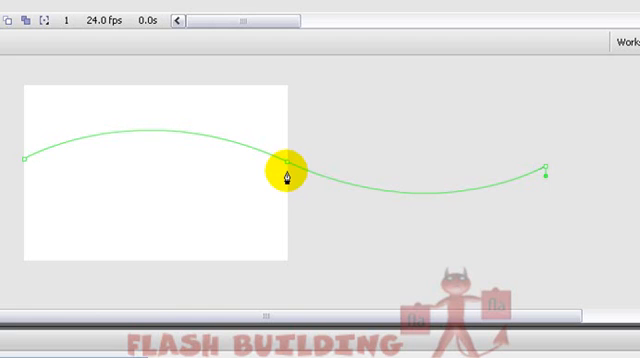
pyautogui.moveTo(288, 170); pyautogui.dragTo(188, 118)
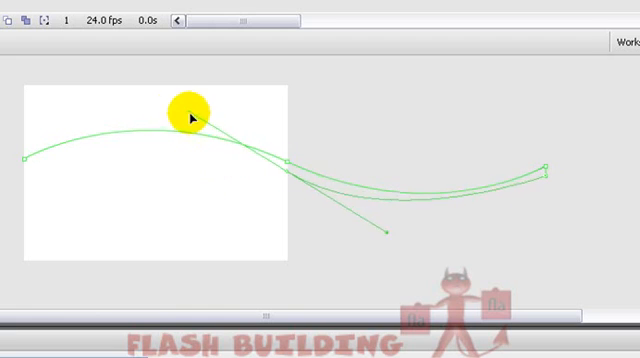
pyautogui.moveTo(188, 116); pyautogui.dragTo(144, 108)
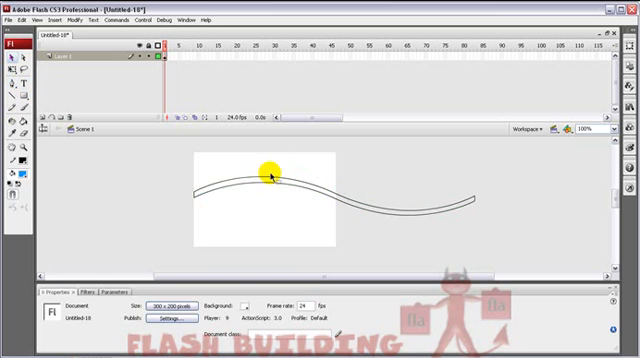
# Fill the selected wave shape with solid light blue #0099FF
pyautogui.click(268, 176)
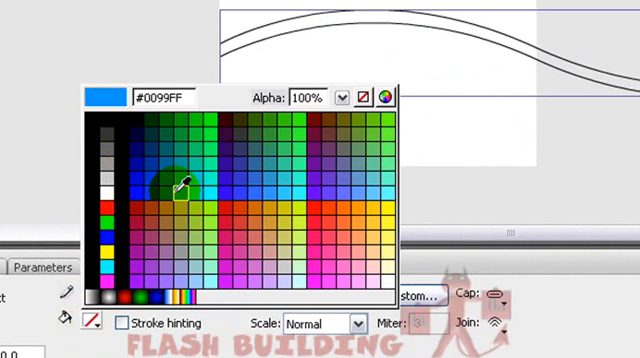
pyautogui.click(164, 192)
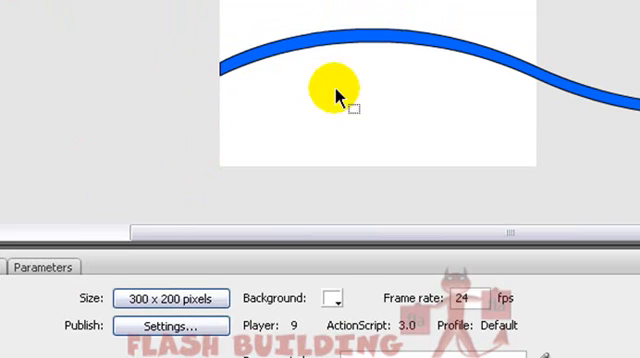
pyautogui.rightClick(336, 96)
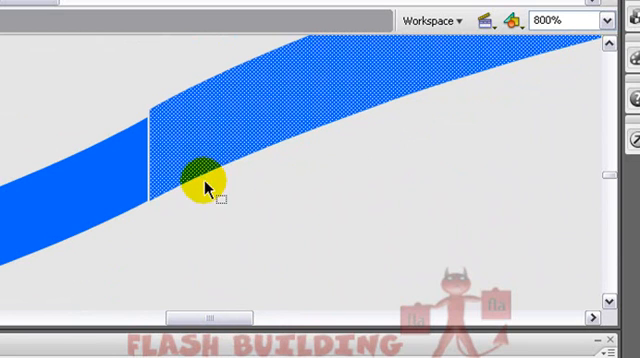
# Select the dark stroke around the wave band for removal
pyautogui.moveTo(200, 184); pyautogui.dragTo(144, 124)
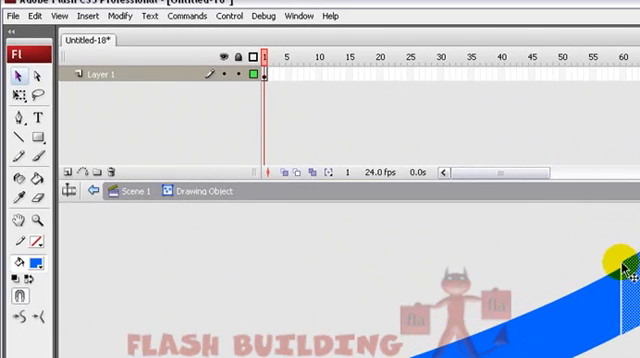
pyautogui.moveTo(32, 80)
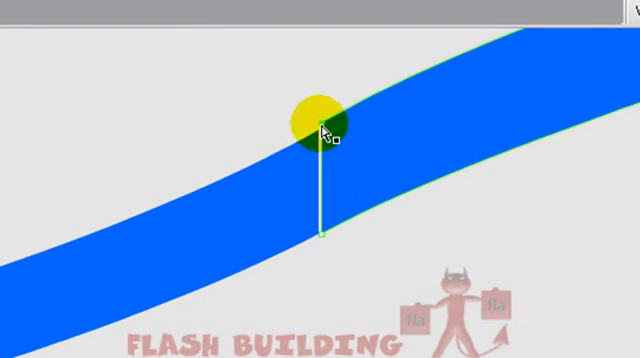
# Cut the band end square with a vertical line and select the excess piece
pyautogui.moveTo(316, 112); pyautogui.dragTo(384, 248)
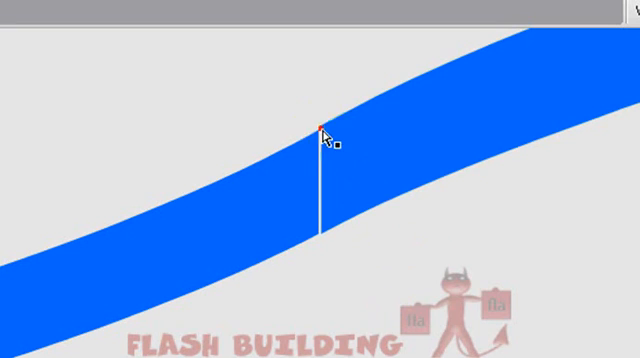
pyautogui.click(320, 128)
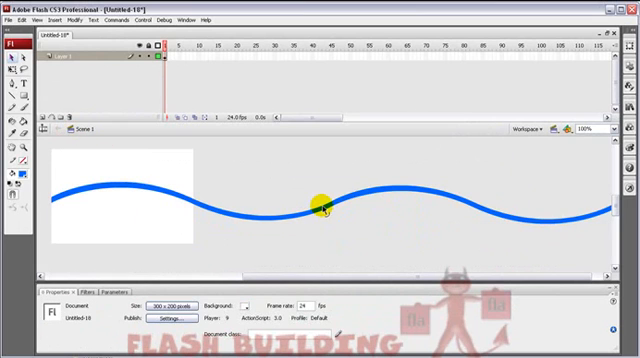
# Convert the continuous wave into a named movie clip symbol
pyautogui.rightClick(322, 204)
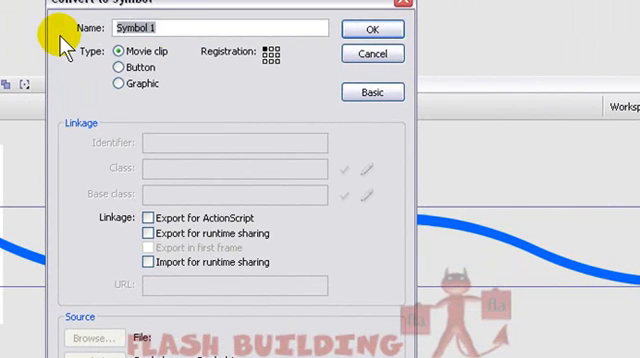
pyautogui.click(372, 28)
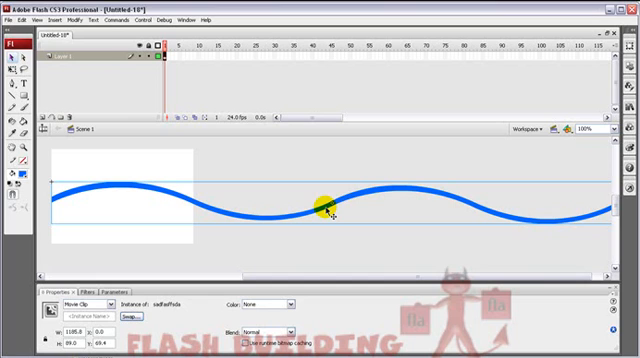
# Wrap the wave movie clip instance inside a second symbol
pyautogui.rightClick(322, 204)
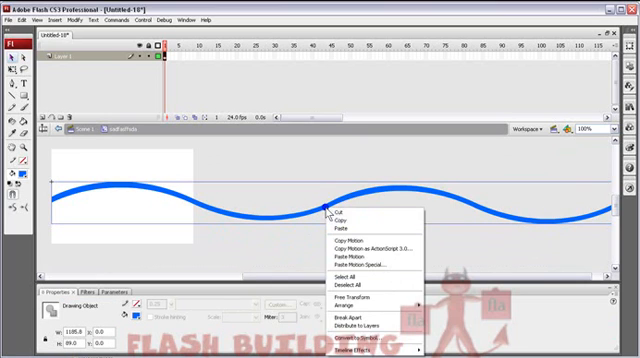
pyautogui.click(340, 338)
pyautogui.write('asdfafsdfa')
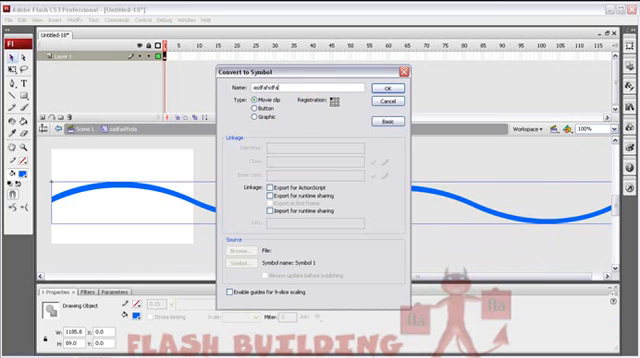
pyautogui.click(380, 88)
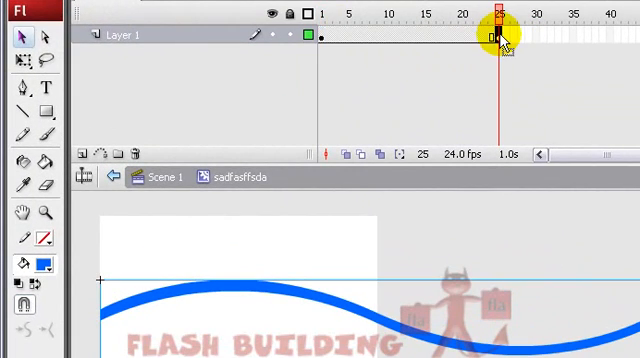
pyautogui.moveTo(564, 36)
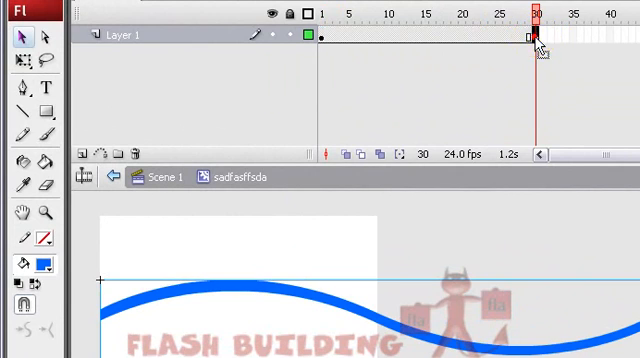
# Insert a keyframe at frame 30 on Layer 1 of the outer wave symbol
pyautogui.rightClick(532, 36)
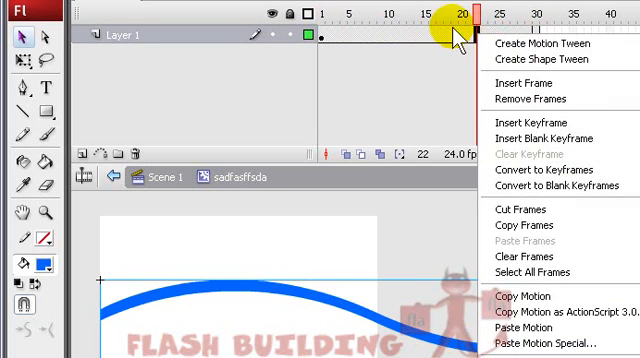
pyautogui.moveTo(528, 44)
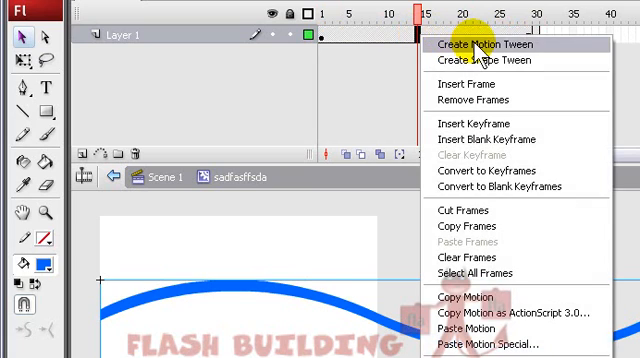
# Create a motion tween between the wave's keyframes so it slides across the stage
pyautogui.click(466, 48)
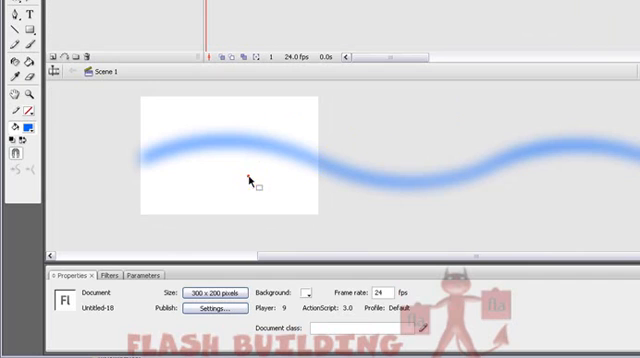
pyautogui.moveTo(110, 136)
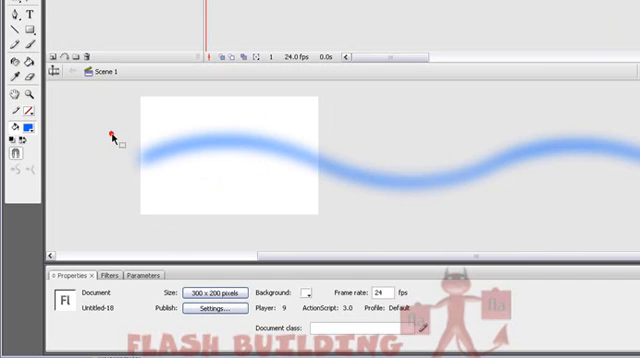